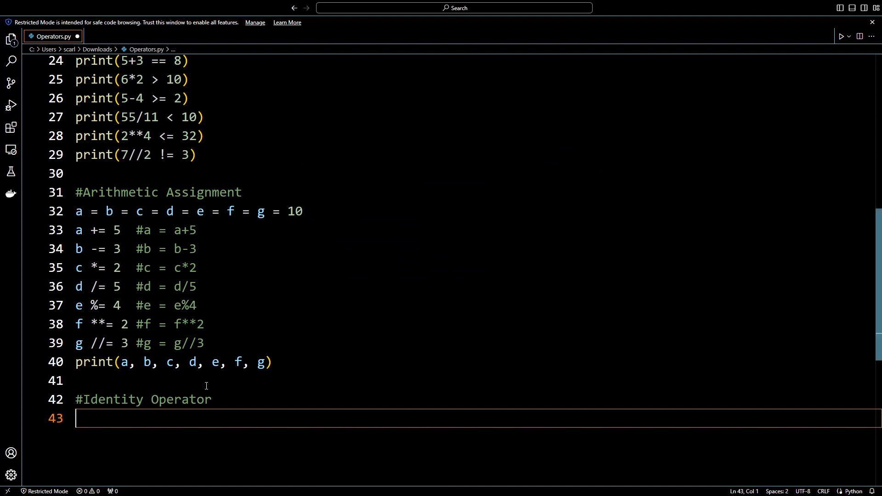
Step: Write fullName = input("Enter your name. ") on line 43 and start a new line
scroll("down", 3)
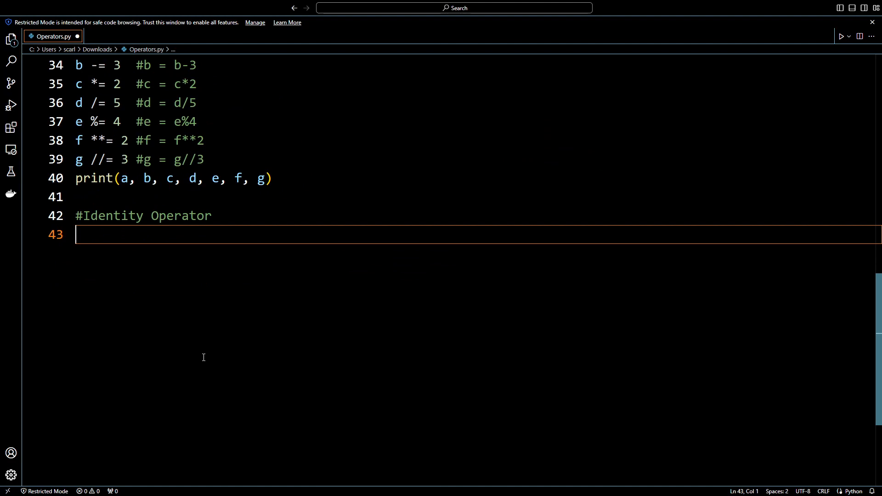
type("name")
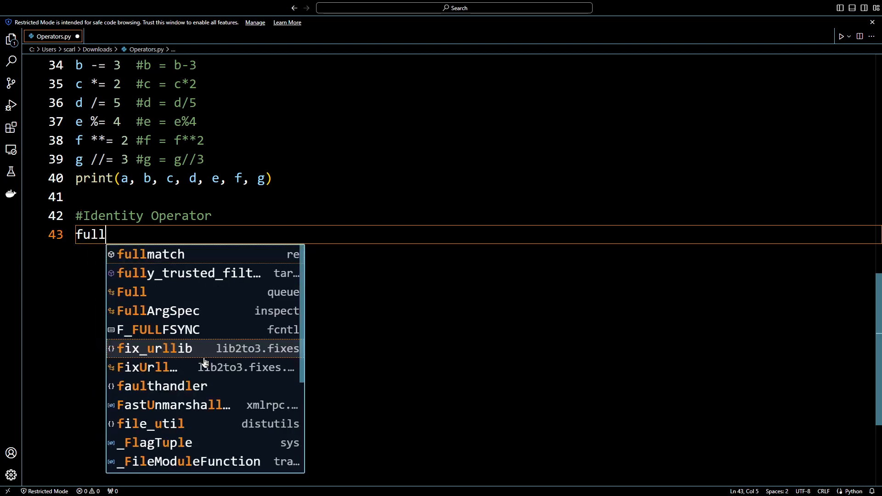
type("Name =")
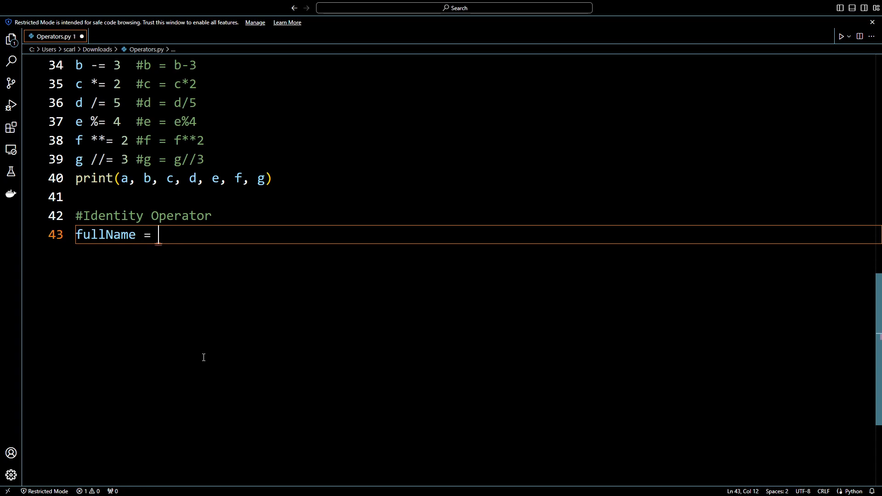
type("input()")
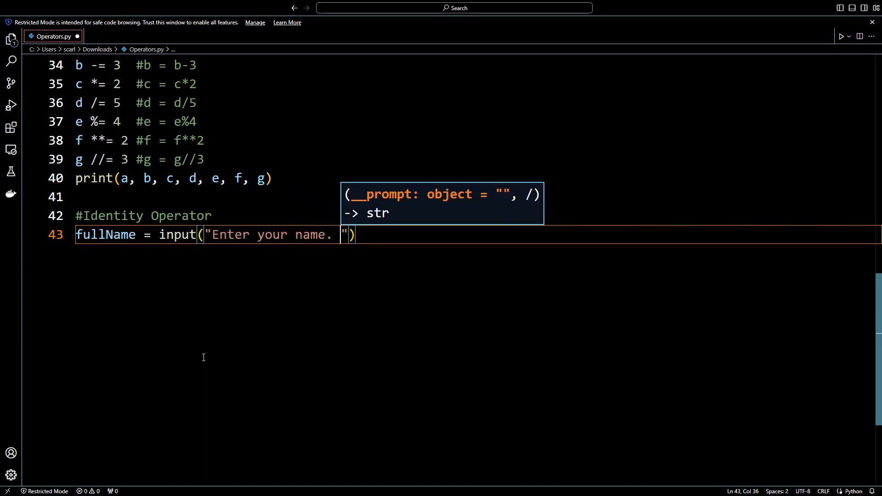
key("enter")
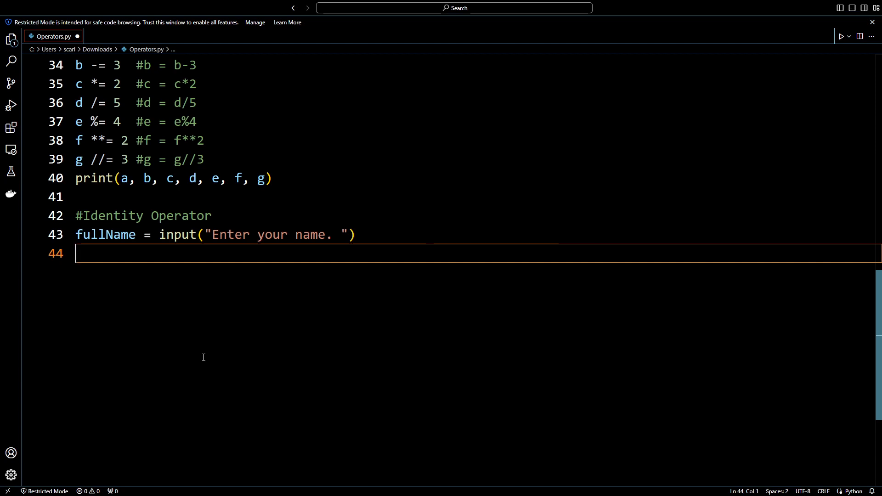
Step: Add print(type(fullName) is str) on line 44, save, and switch to Command Prompt
type("print(")
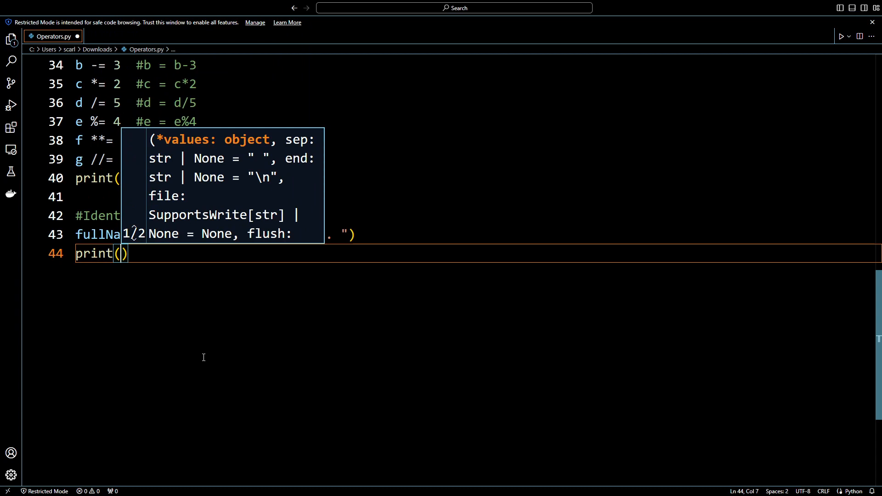
type("type(")
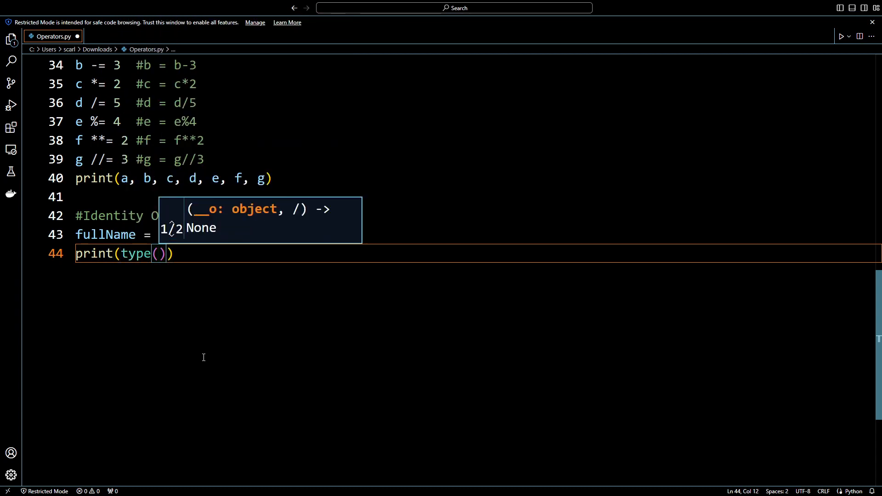
type("fullName")
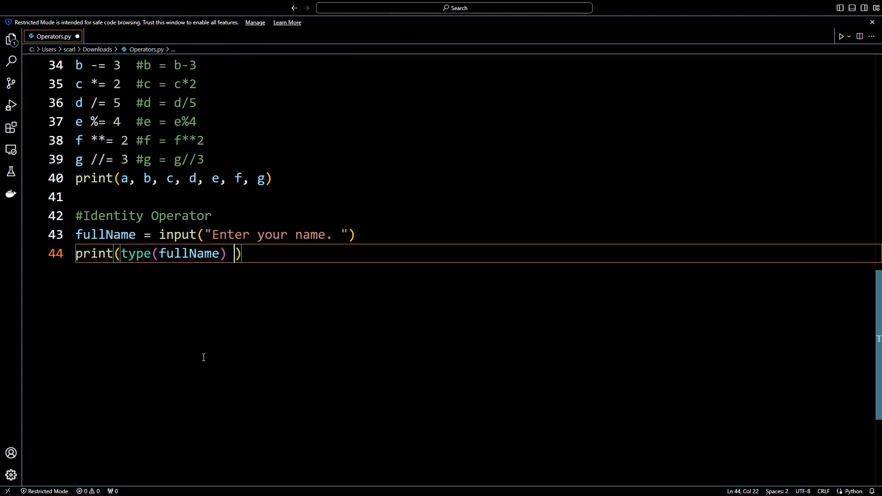
type("is")
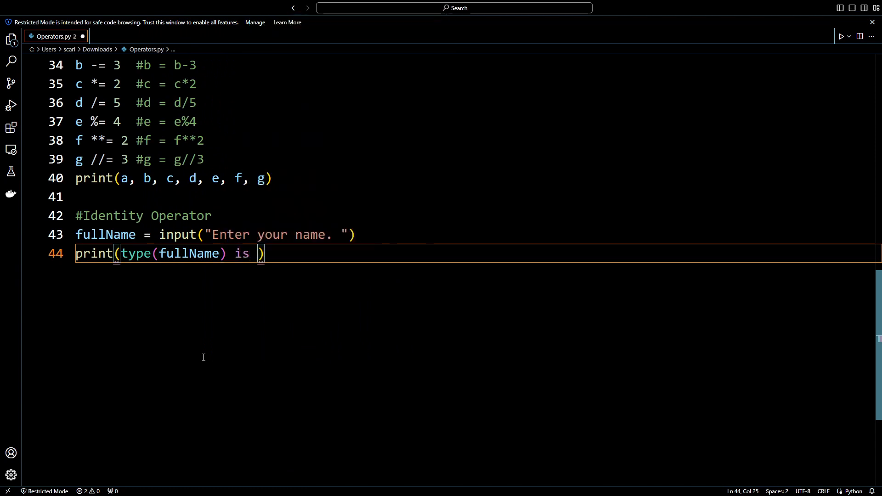
type("str")
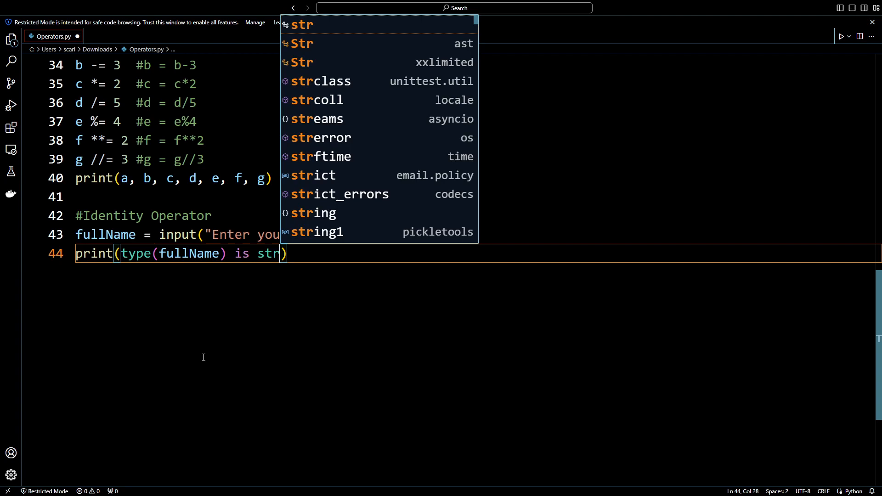
type("ing")
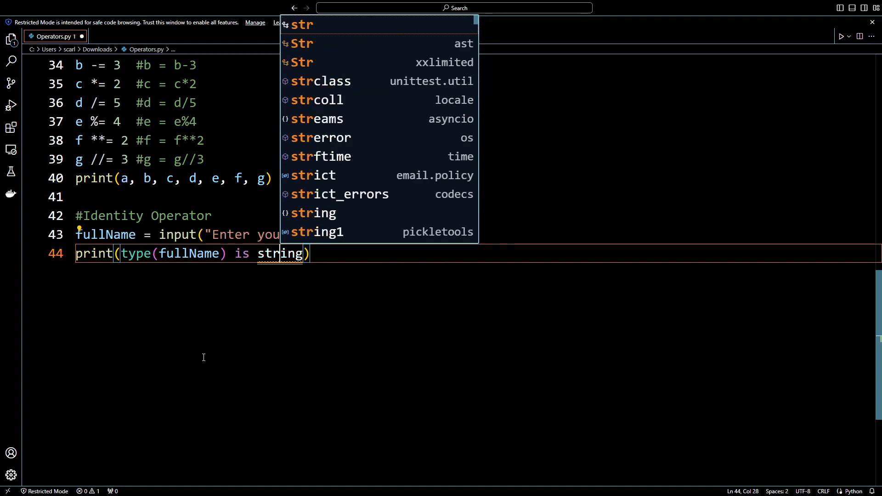
type("S")
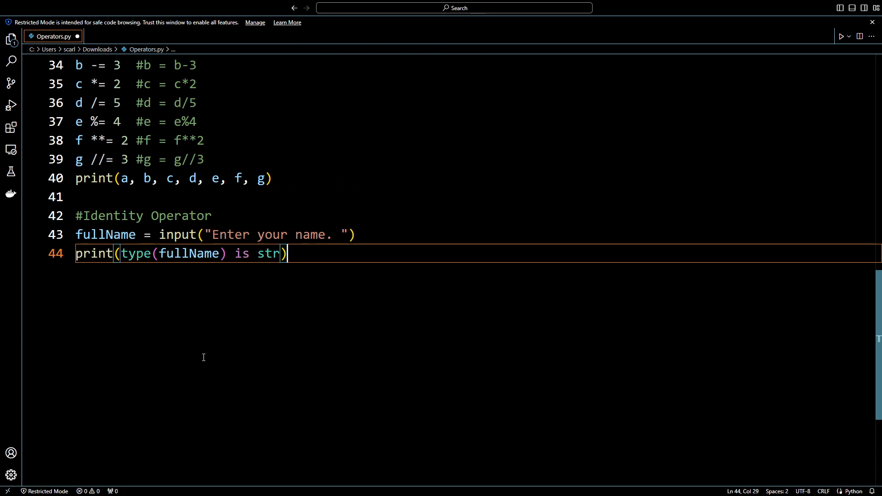
key("ctrl+s")
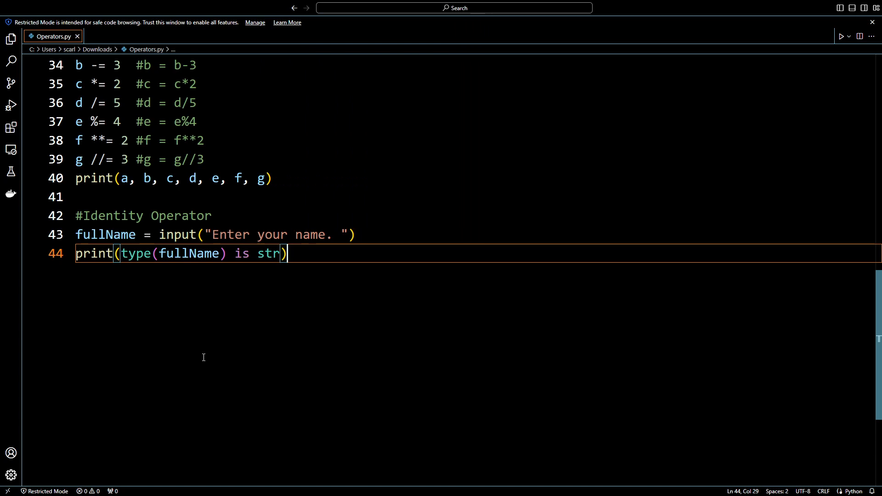
key("alt+tab")
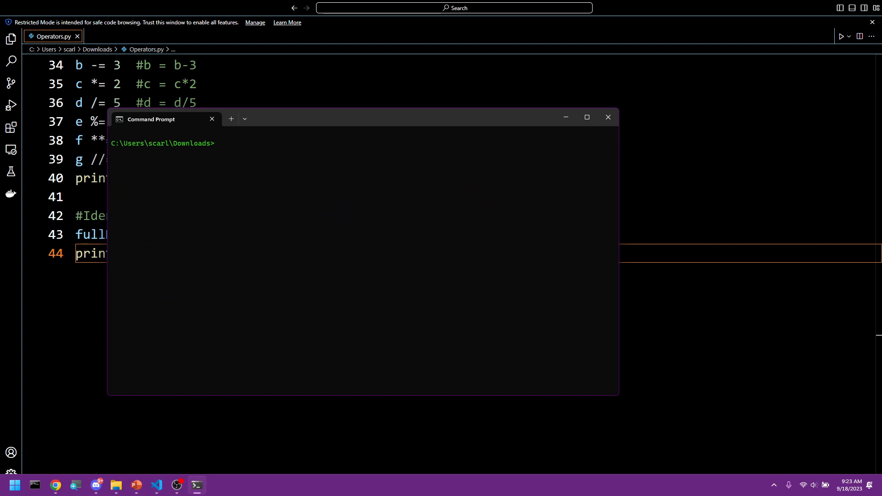
Step: Run python Operators.py, enter the name Scarlet Maddox, and get True printed
type("python Operators.py")
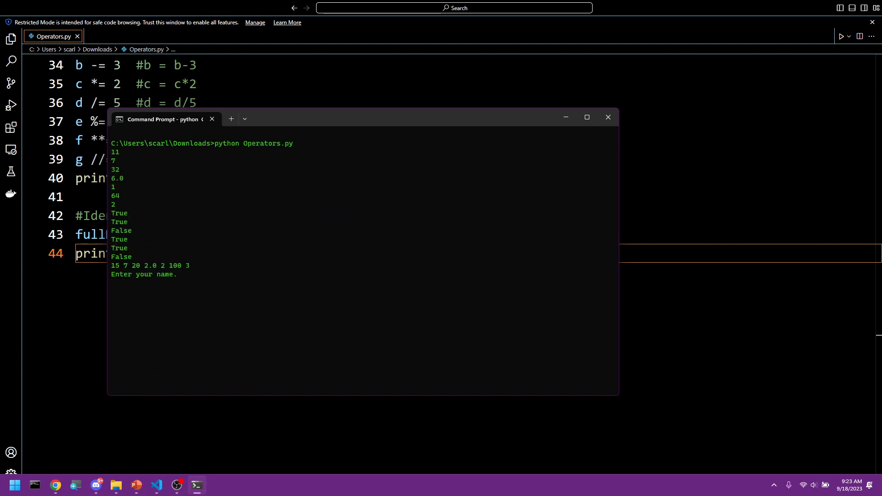
type("Scarlet")
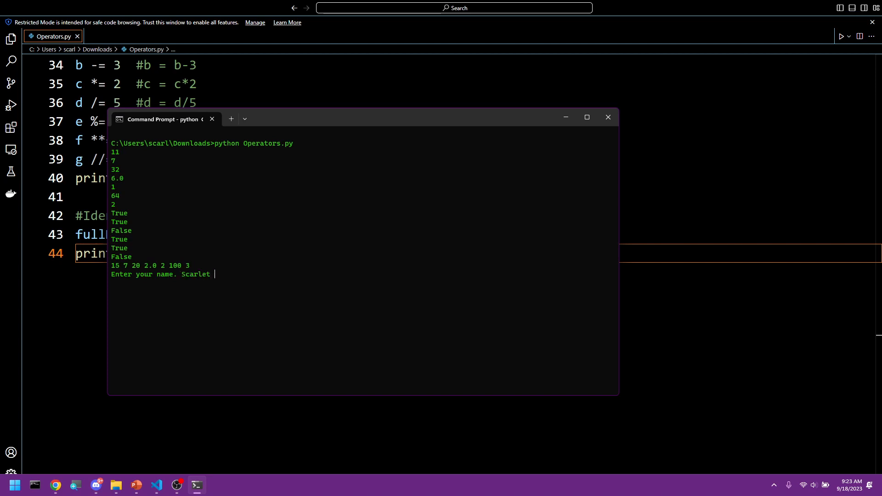
type("Maddox")
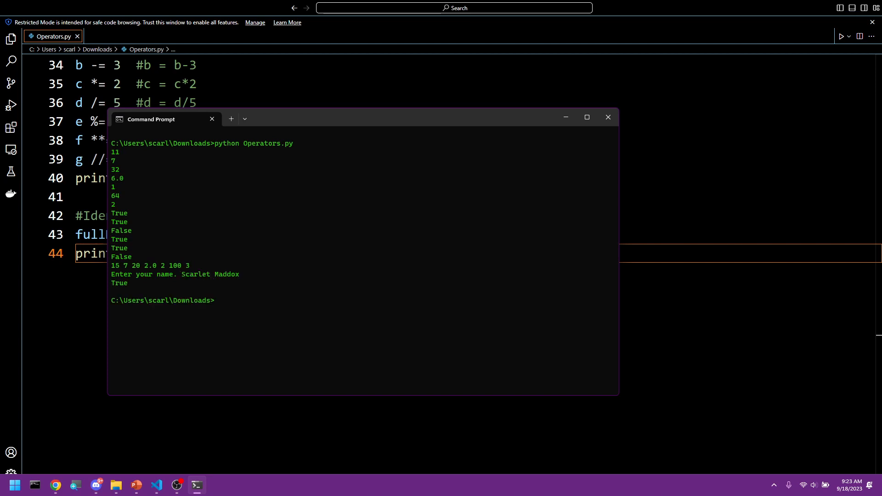
left_click(607, 117)
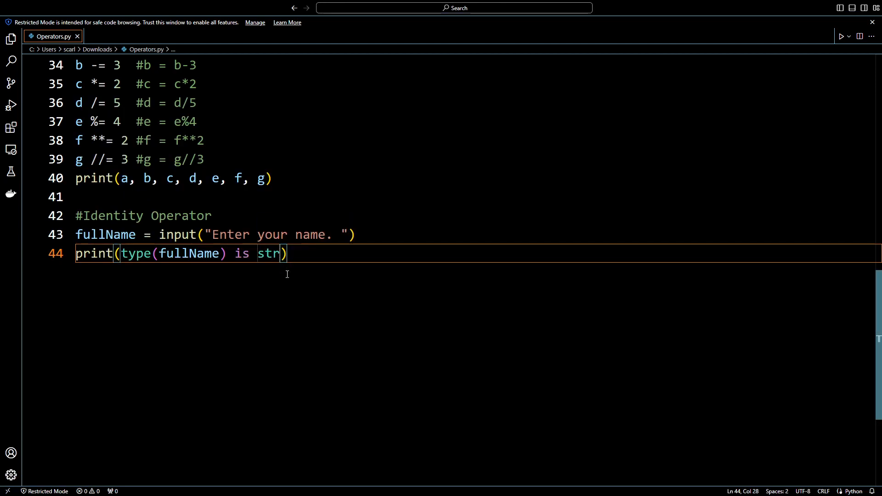
Step: Replace str with int in line 44's type identity check
type("i")
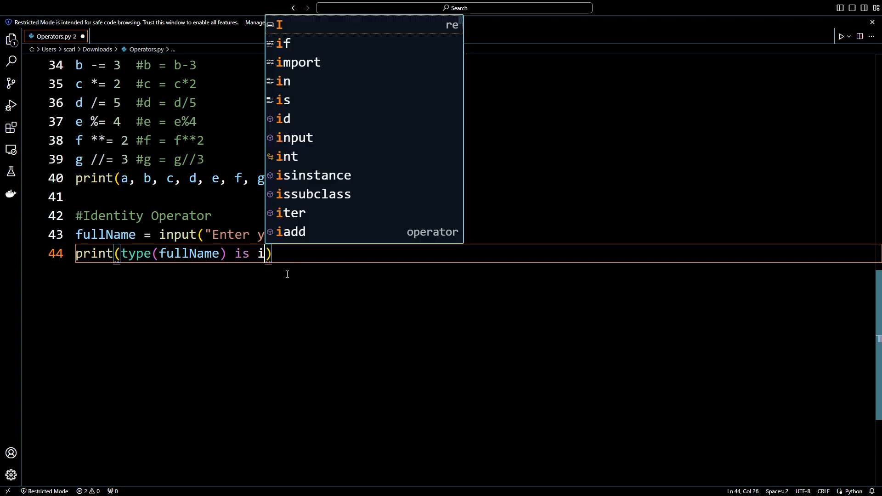
type("nt")
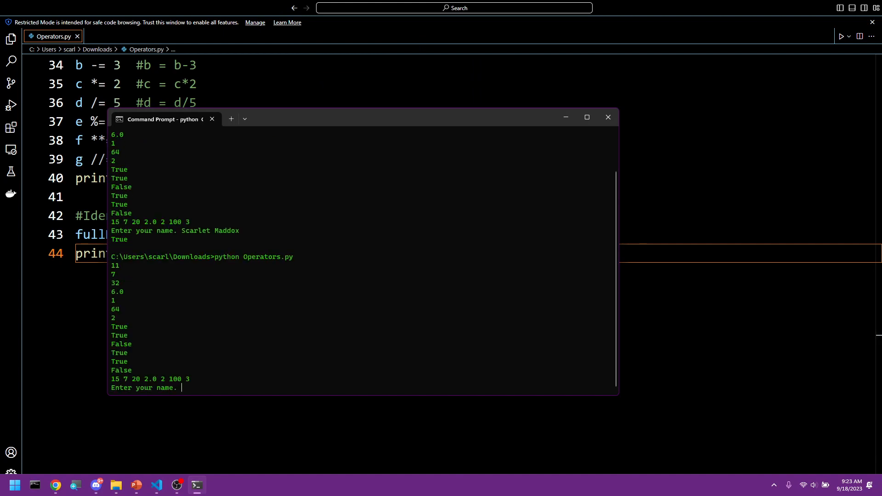
type("Scarlet Ma")
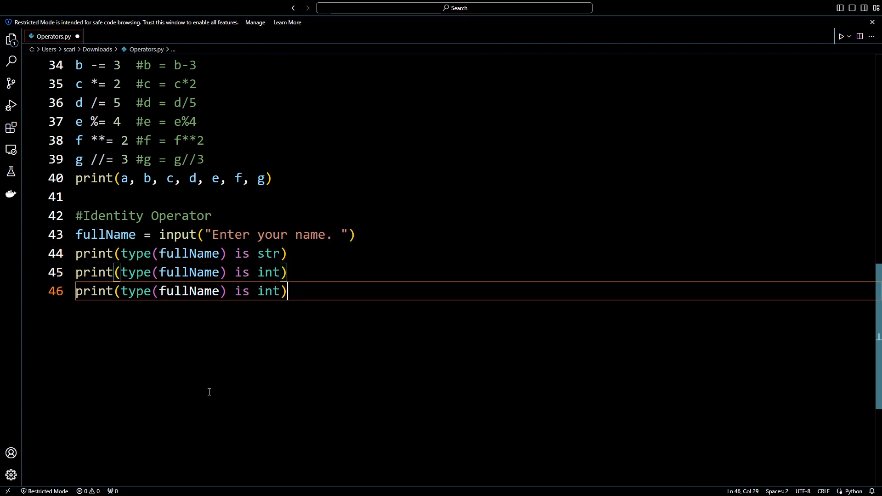
Step: Finish line 46's 'is not float' check and rerun, entering Scarlet Maddox
type("n")
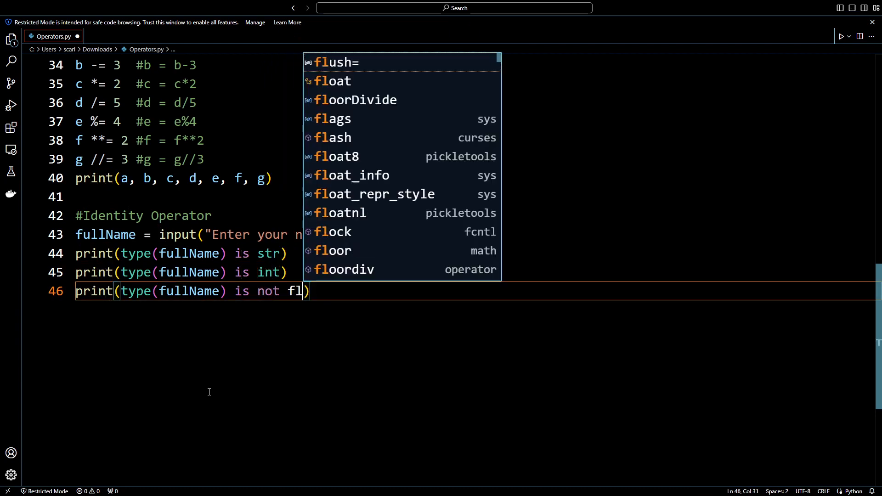
type("oat")
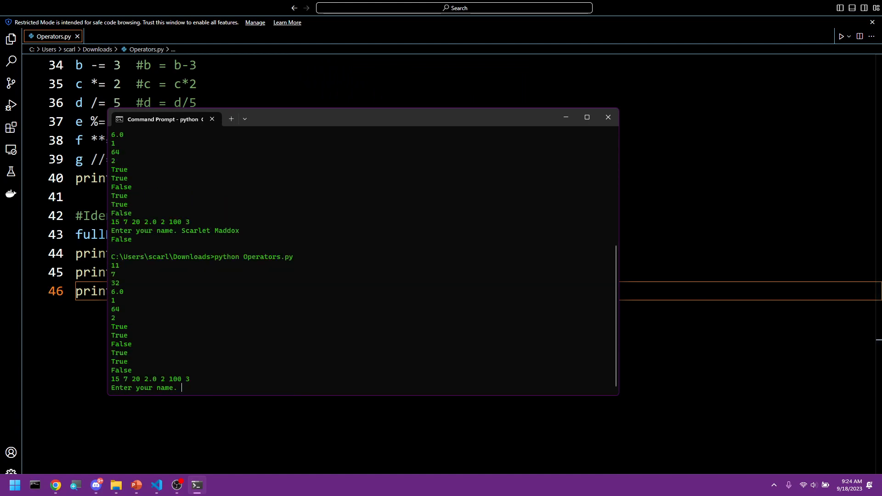
type("Scarlet Maddo")
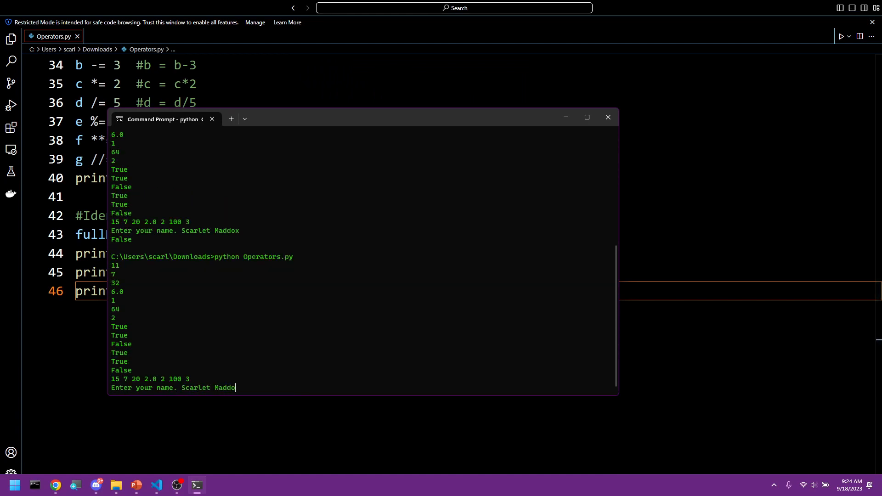
type("x")
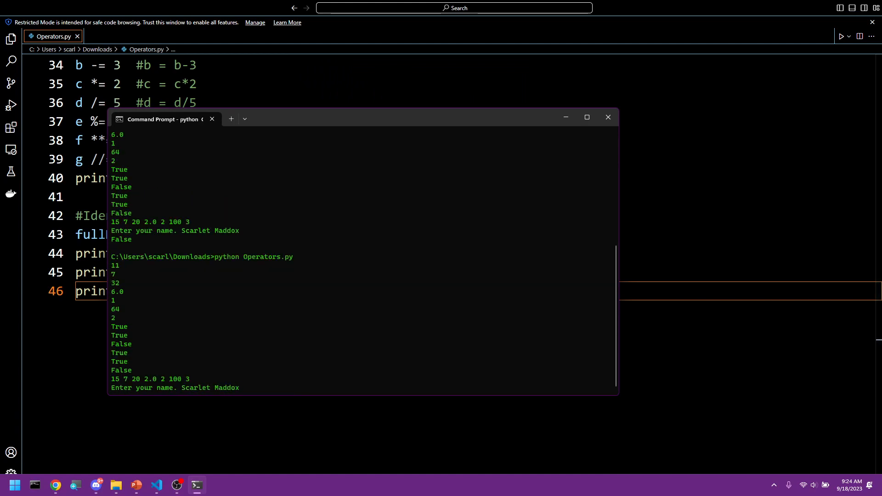